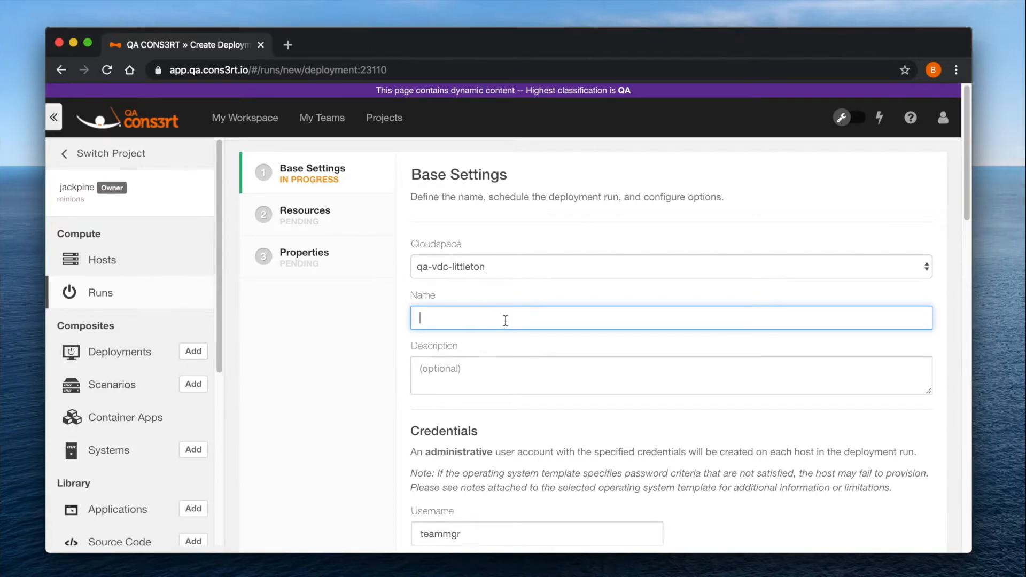
Name the run 'CONS3RT Help', enter credentials 'Basic Deb', and retain the deployment on error.
type("CONS3RT Help")
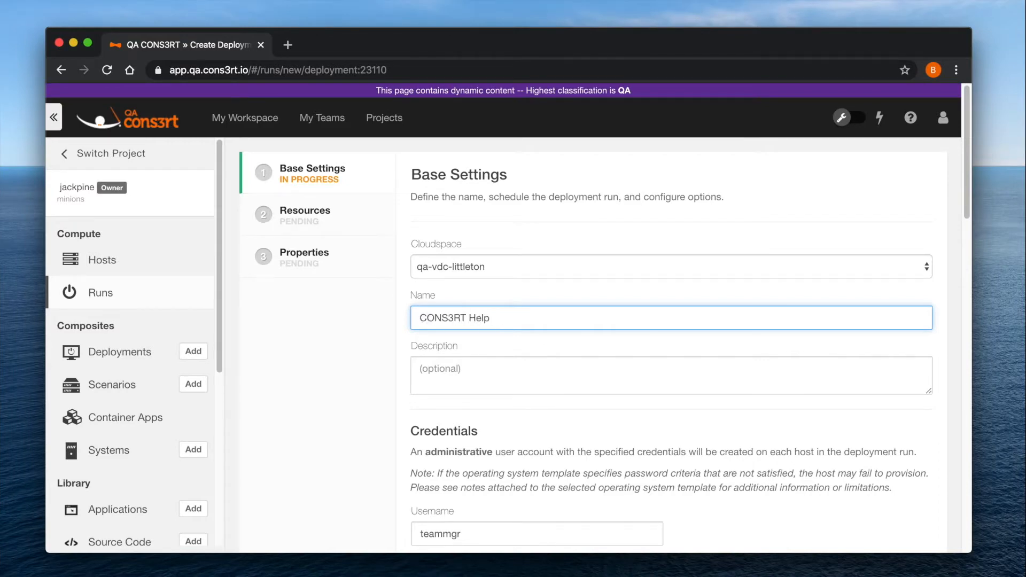
type("Basic Deb")
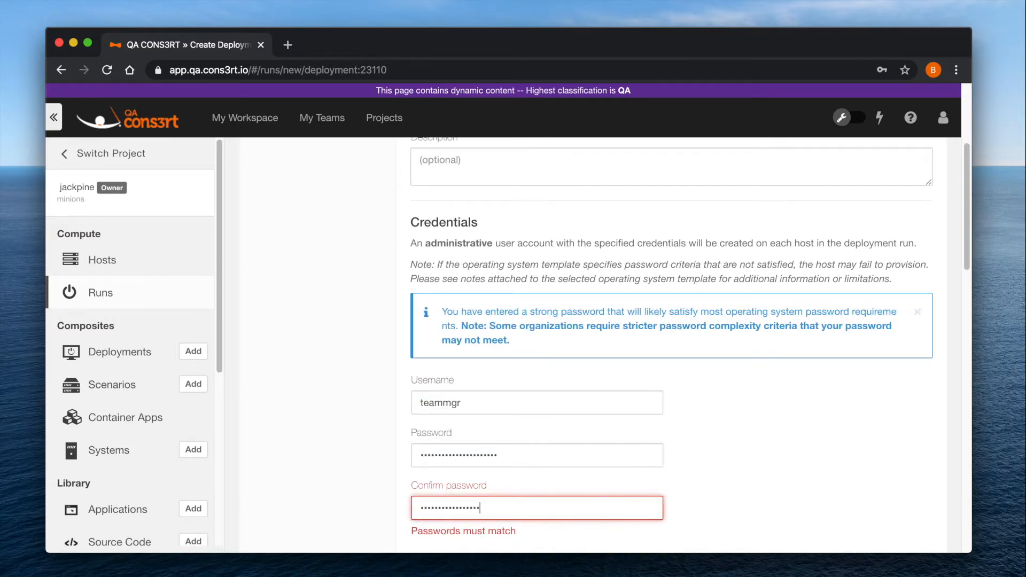
scroll("down", 3)
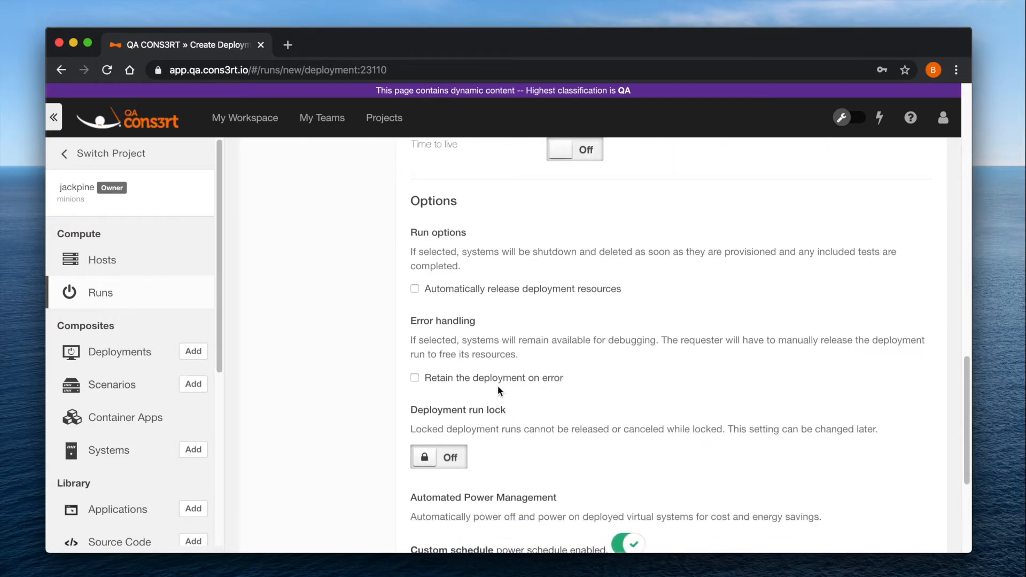
left_click(414, 378)
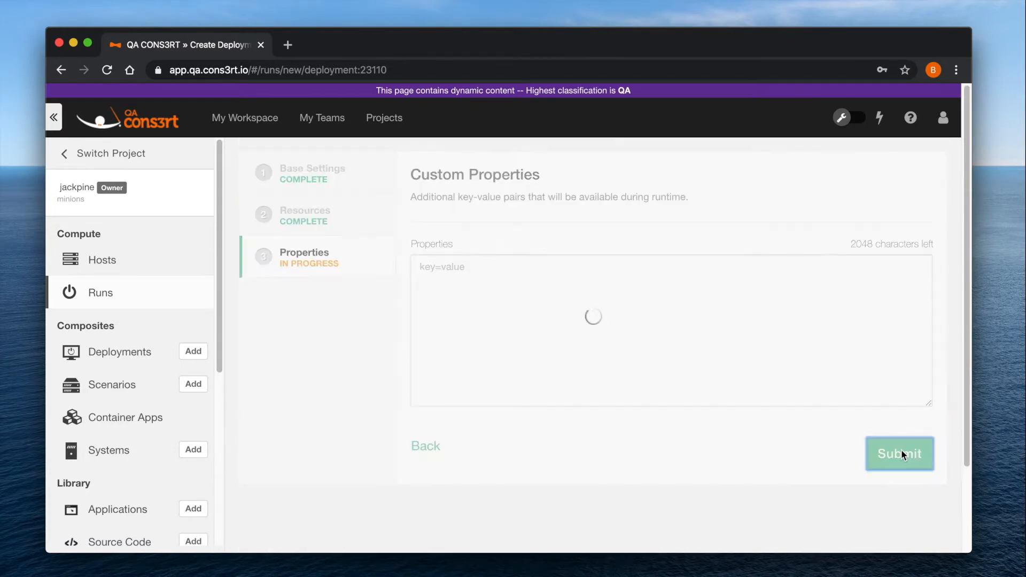
Submit run 46843 and read its asset installation failure and QuickBuild host error.
left_click(899, 454)
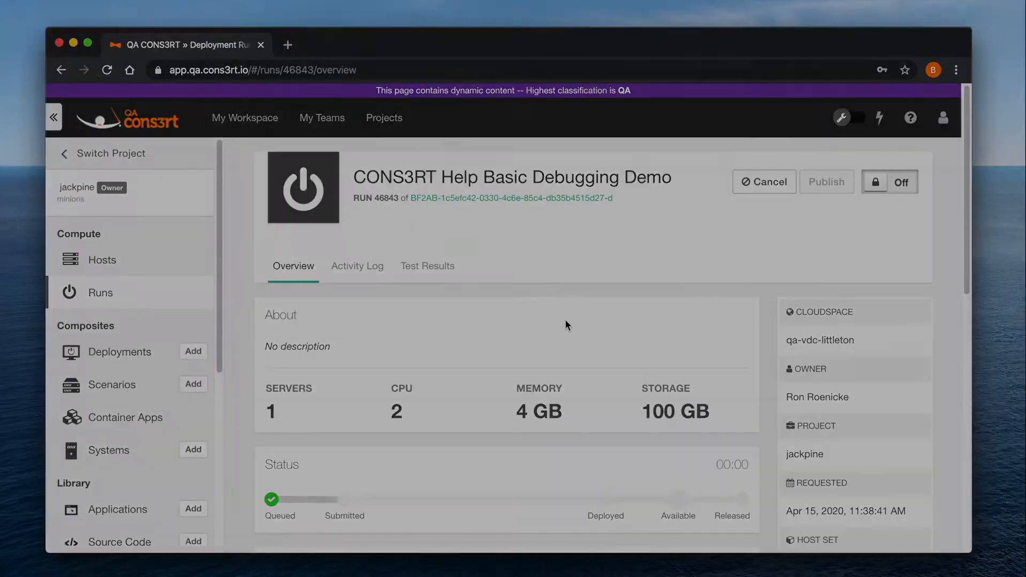
scroll("down", 3)
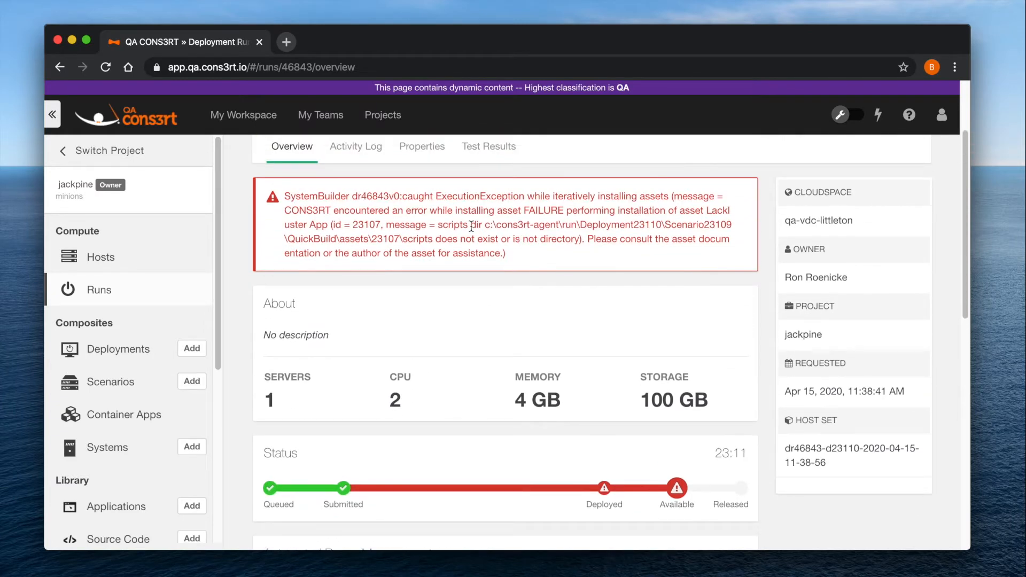
scroll("down", 3)
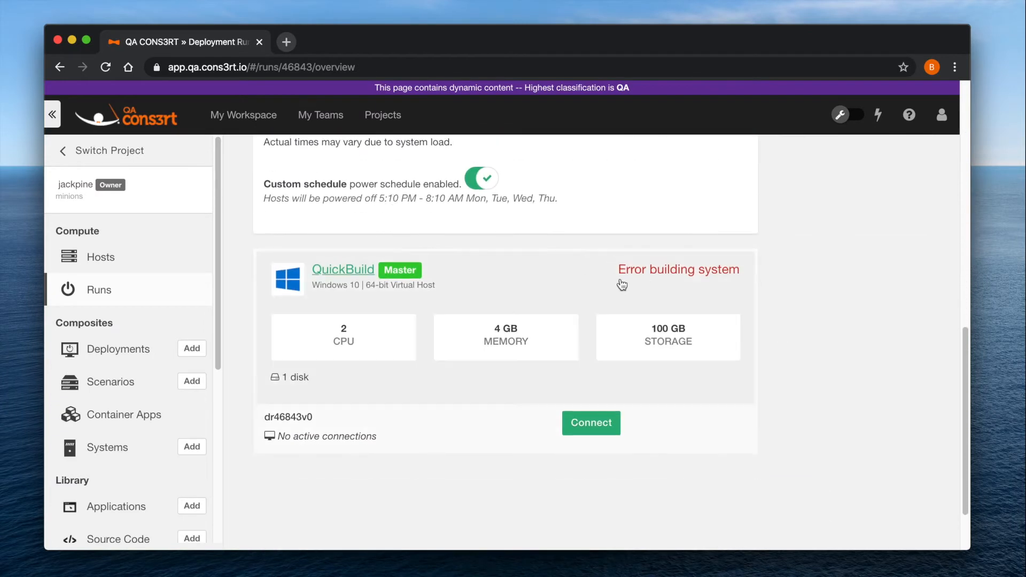
Inspect the QuickBuild host's Lackluster App error (missing scripts directory), then return to Run 46843.
left_click(343, 270)
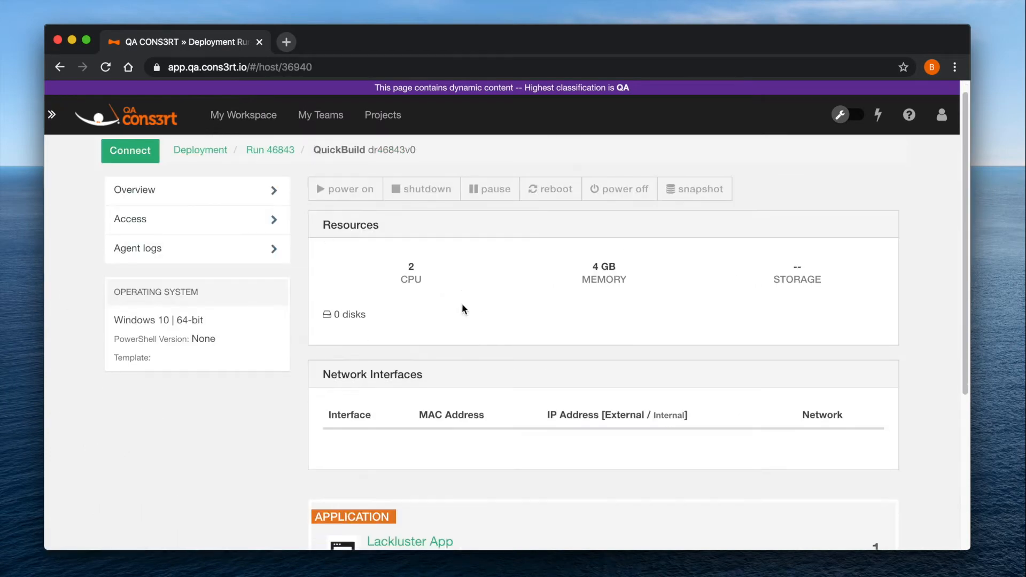
scroll("down", 3)
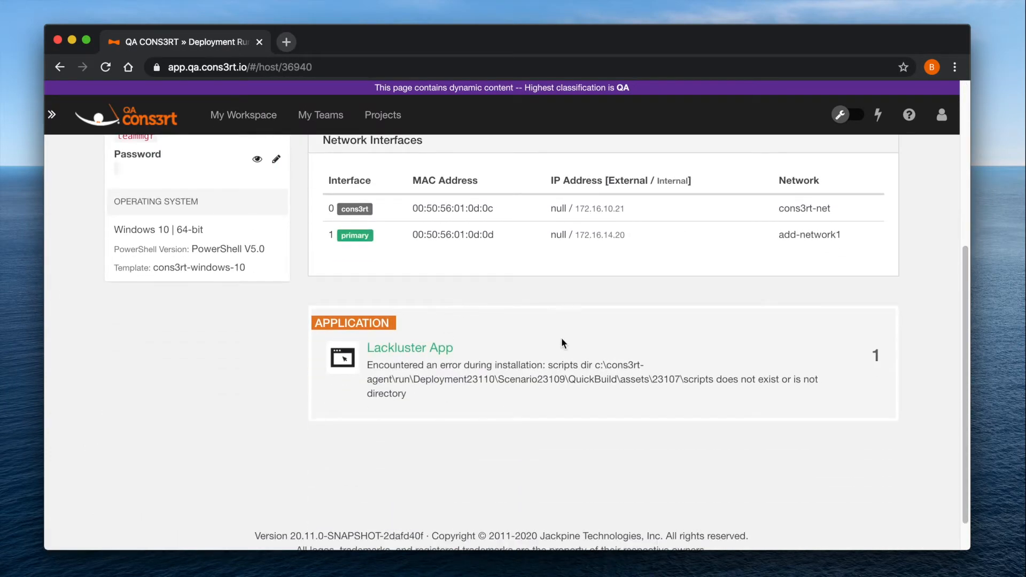
left_click(410, 347)
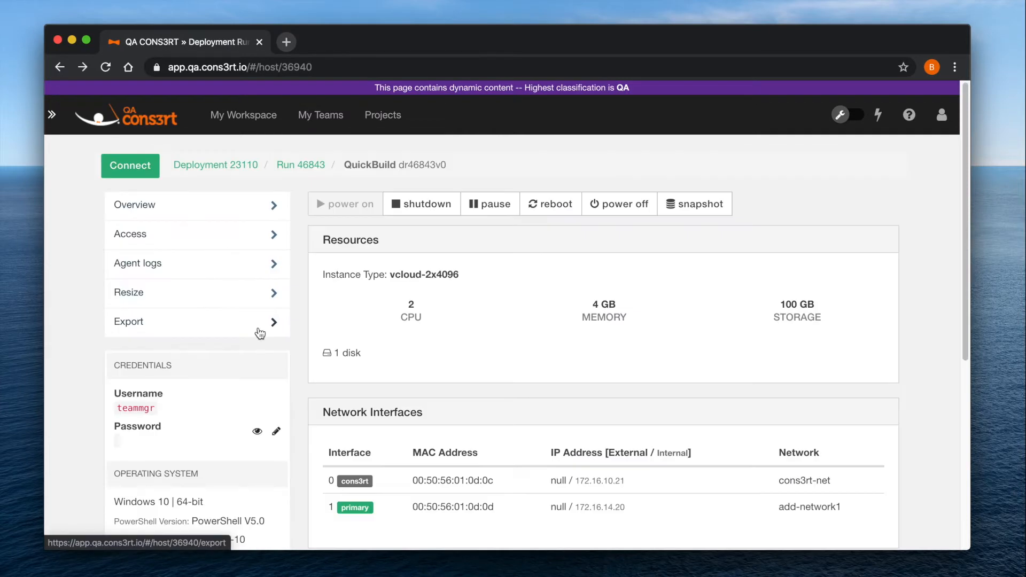
left_click(301, 164)
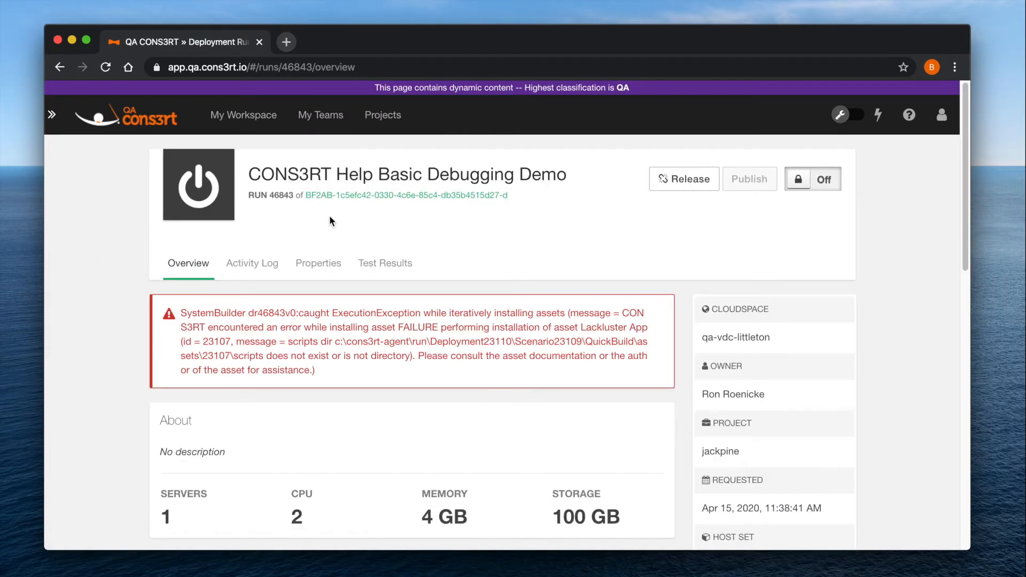
Review run 46843's activity log and runtime properties.
left_click(252, 262)
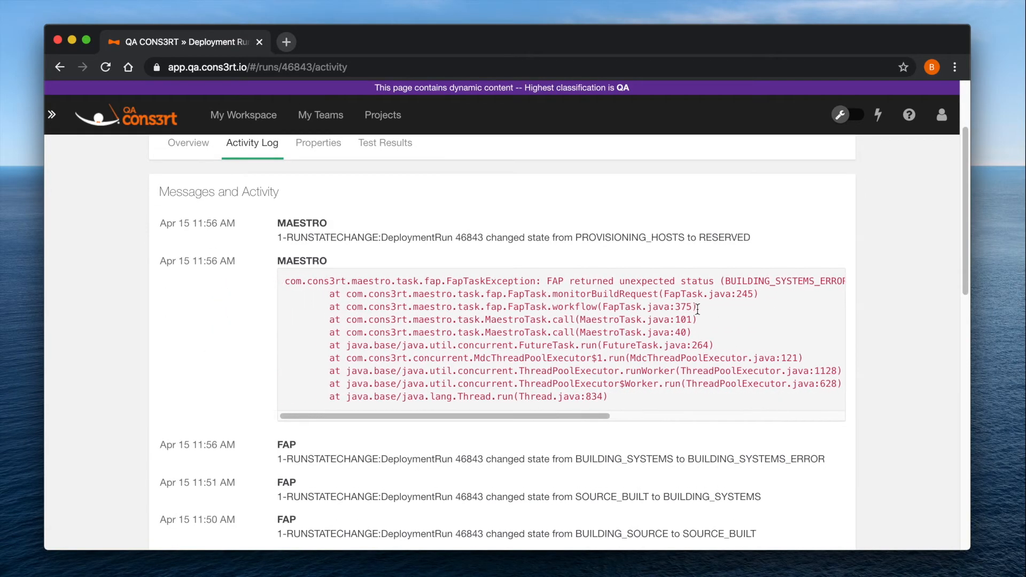
scroll("down", 3)
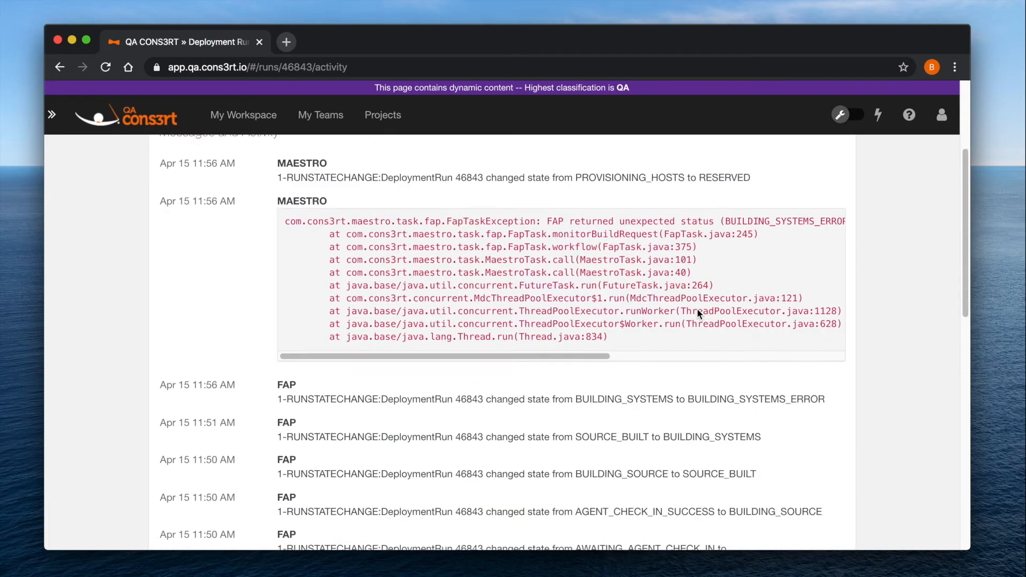
left_click(318, 262)
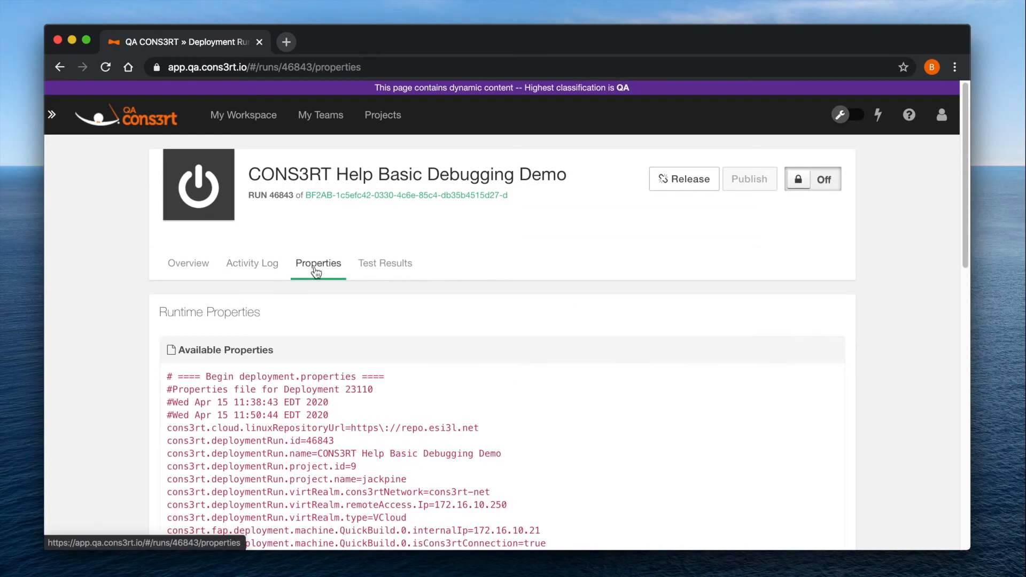
Release run 46843 and confirm the release.
left_click(683, 178)
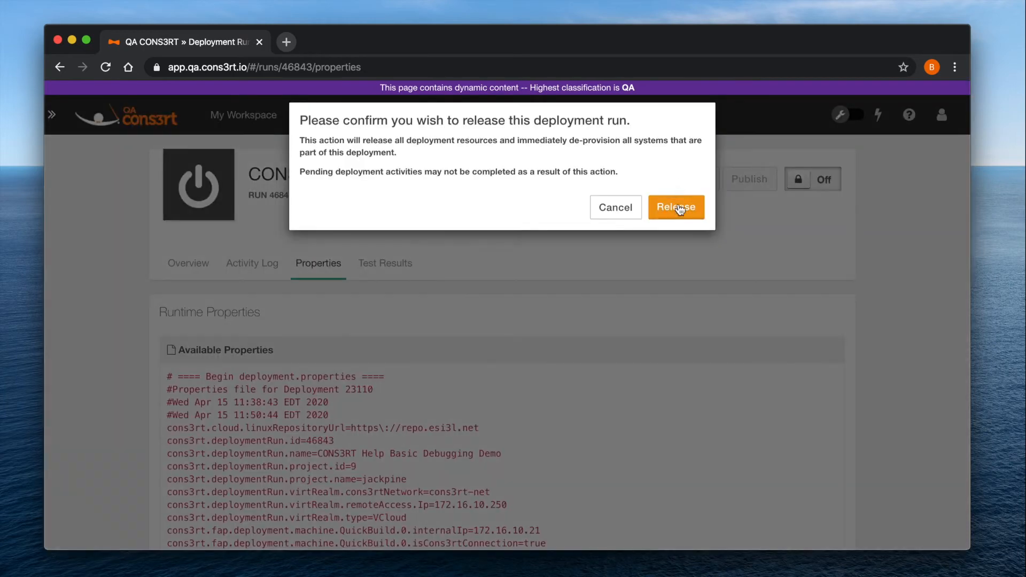
left_click(676, 207)
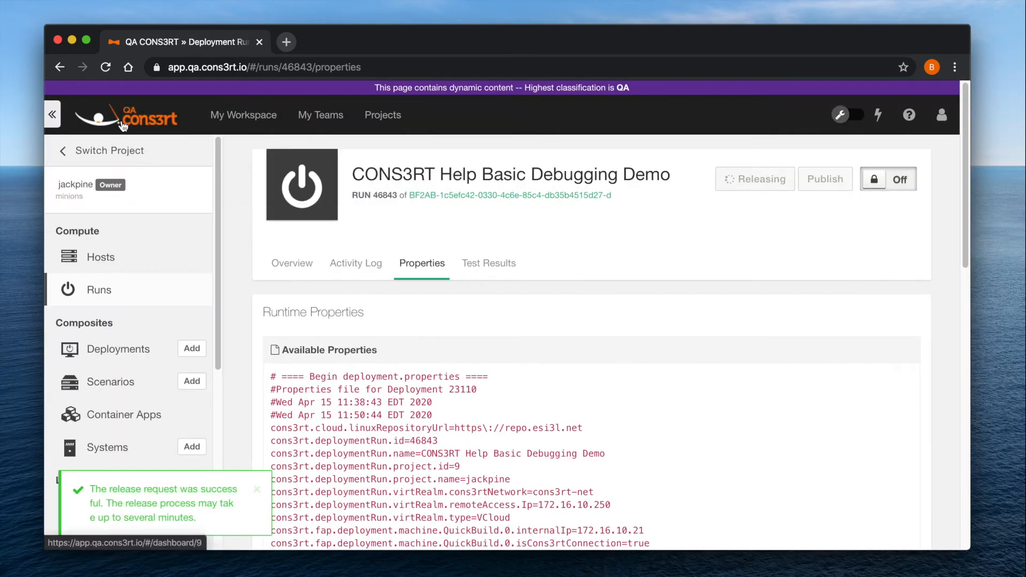
scroll("down", 3)
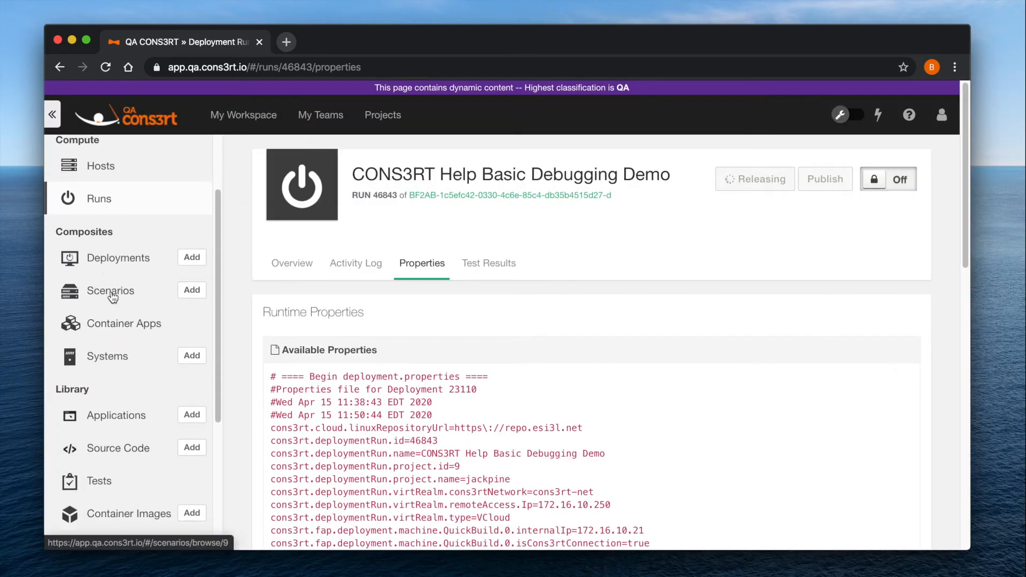
Edit the BF2AB system, stepping past Configuration and Software with no assets to install.
left_click(107, 356)
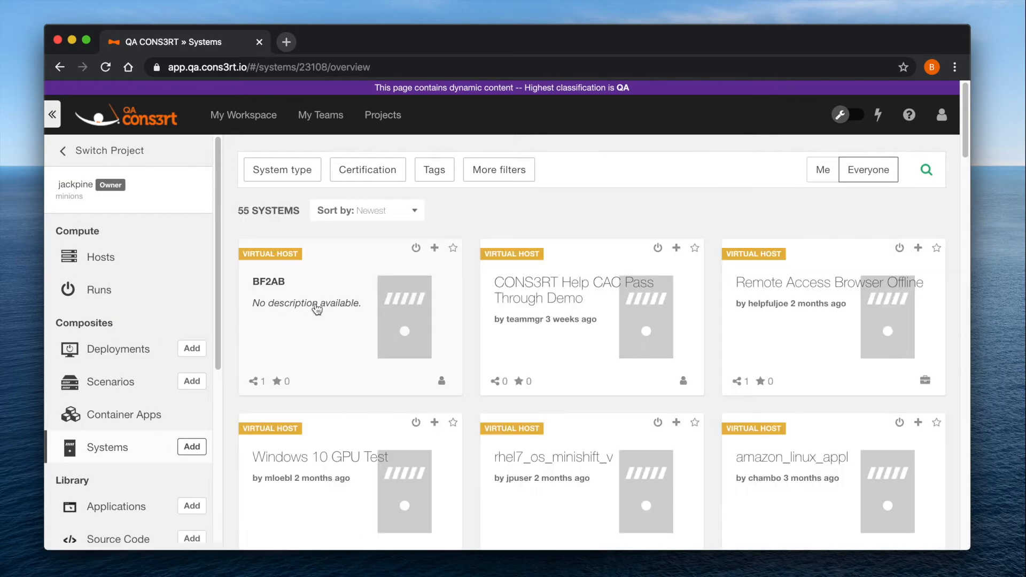
left_click(267, 282)
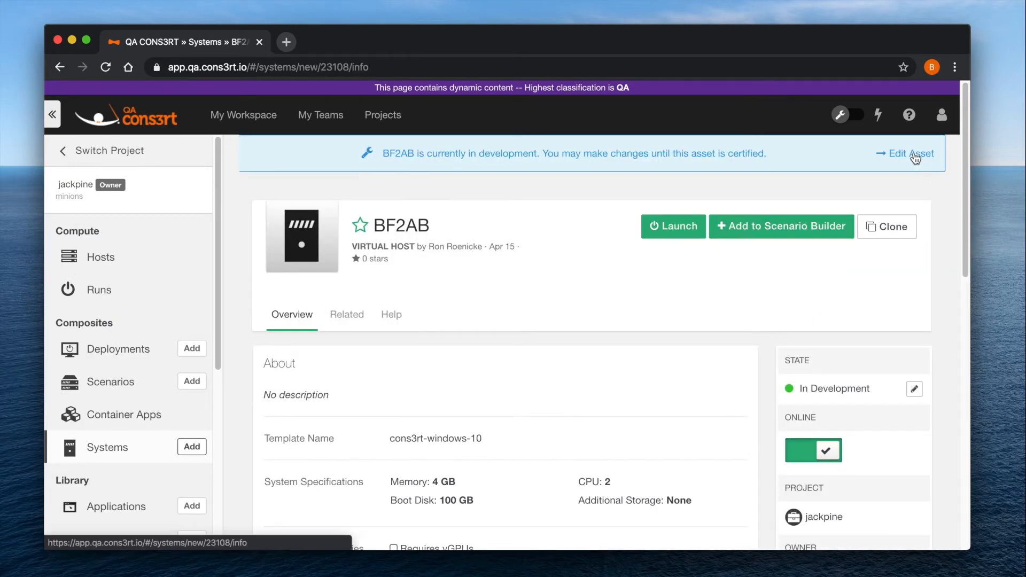
left_click(909, 153)
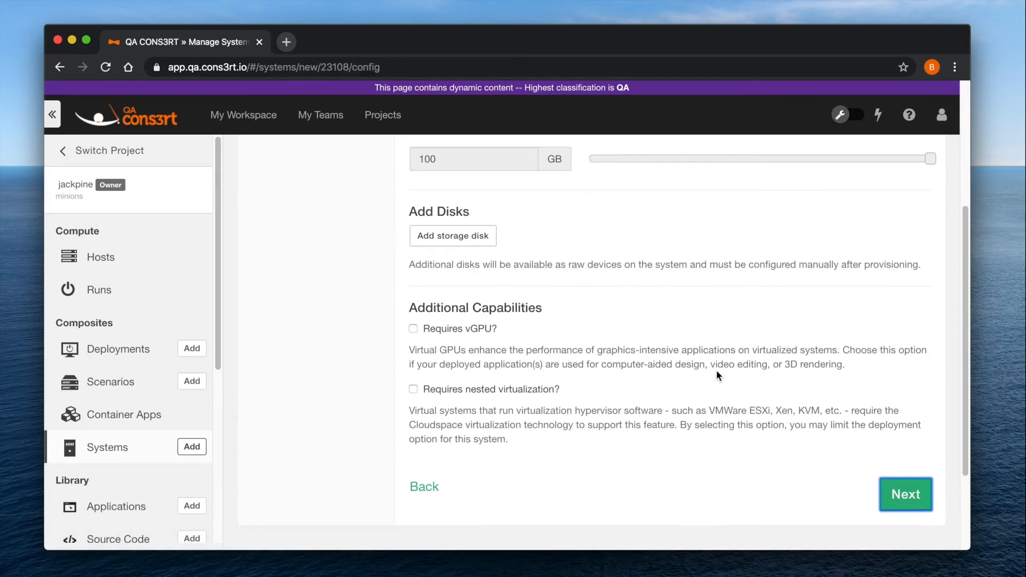
left_click(905, 493)
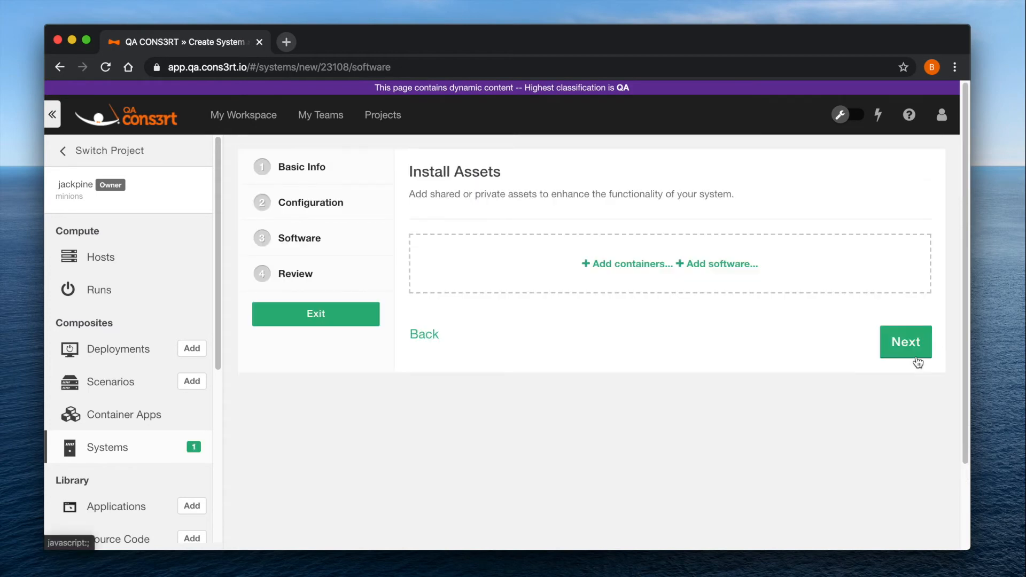
left_click(904, 341)
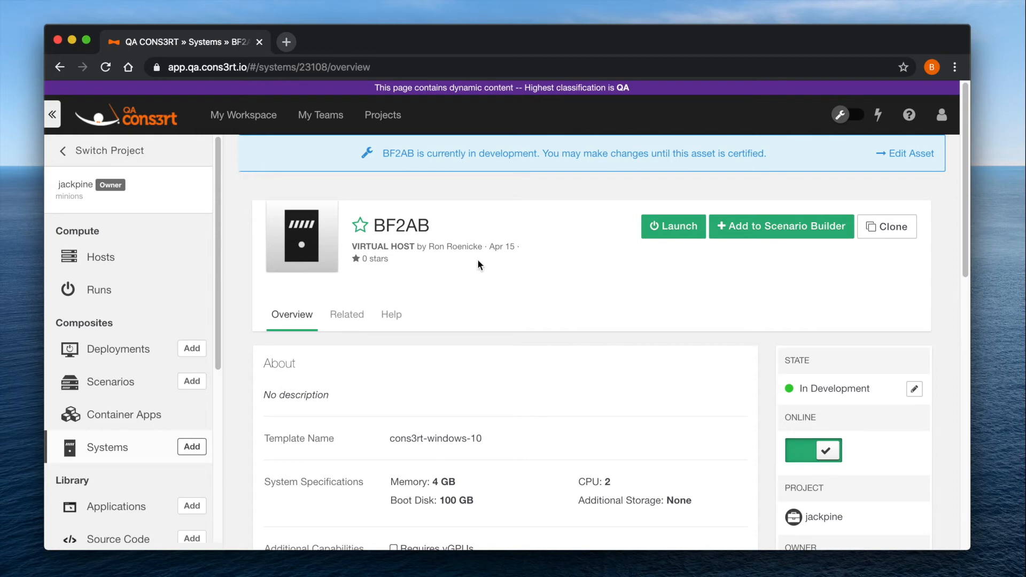
mouse_move(674, 226)
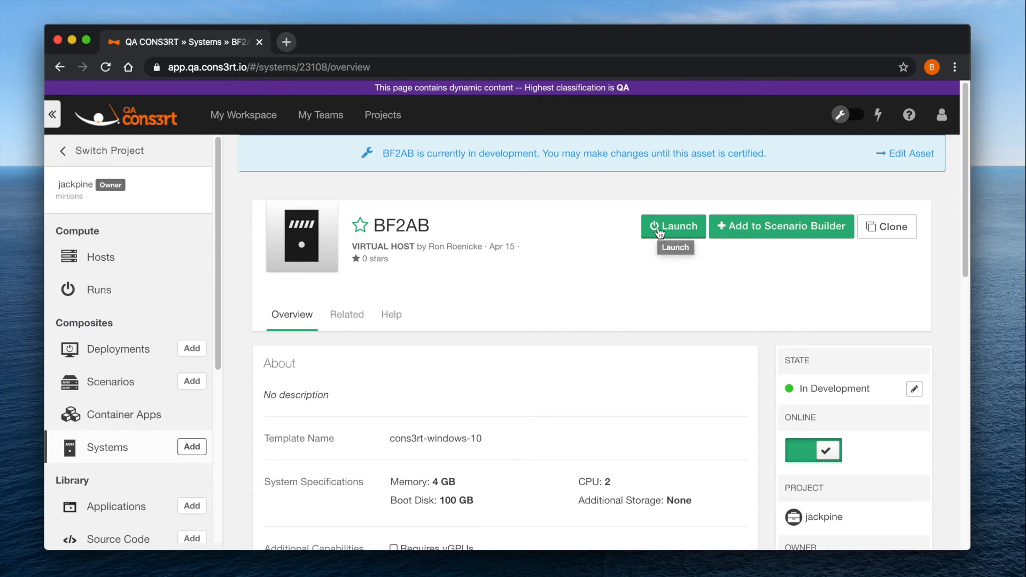